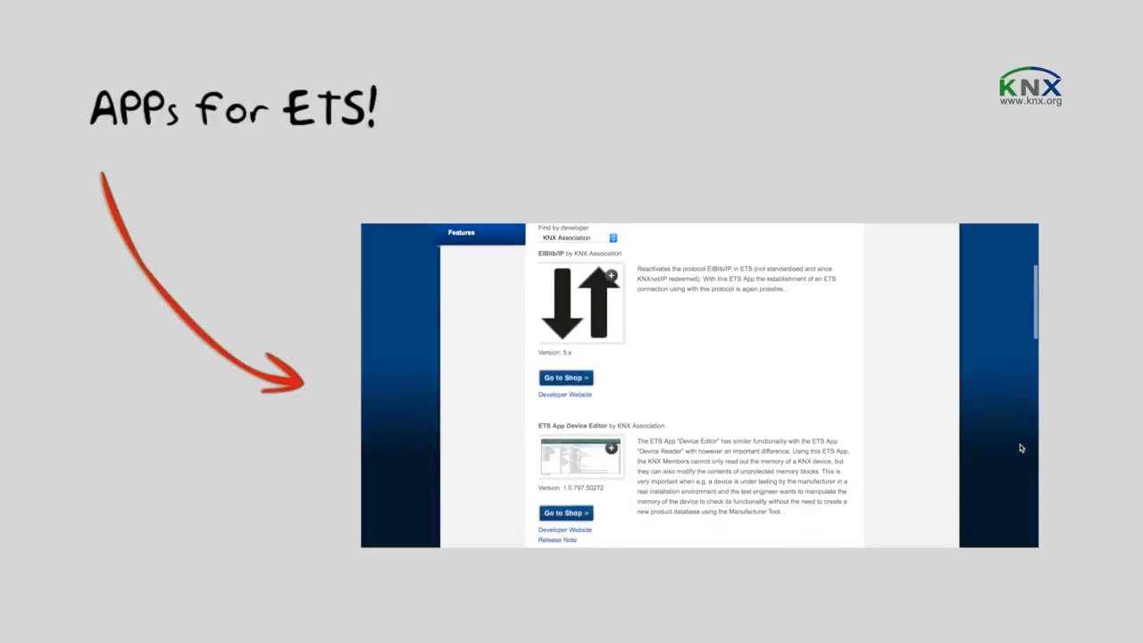
Bring up the context menu for the 19 selected topology devices.
{"action": "scroll", "scroll_direction": "down", "scroll_amount": 3}
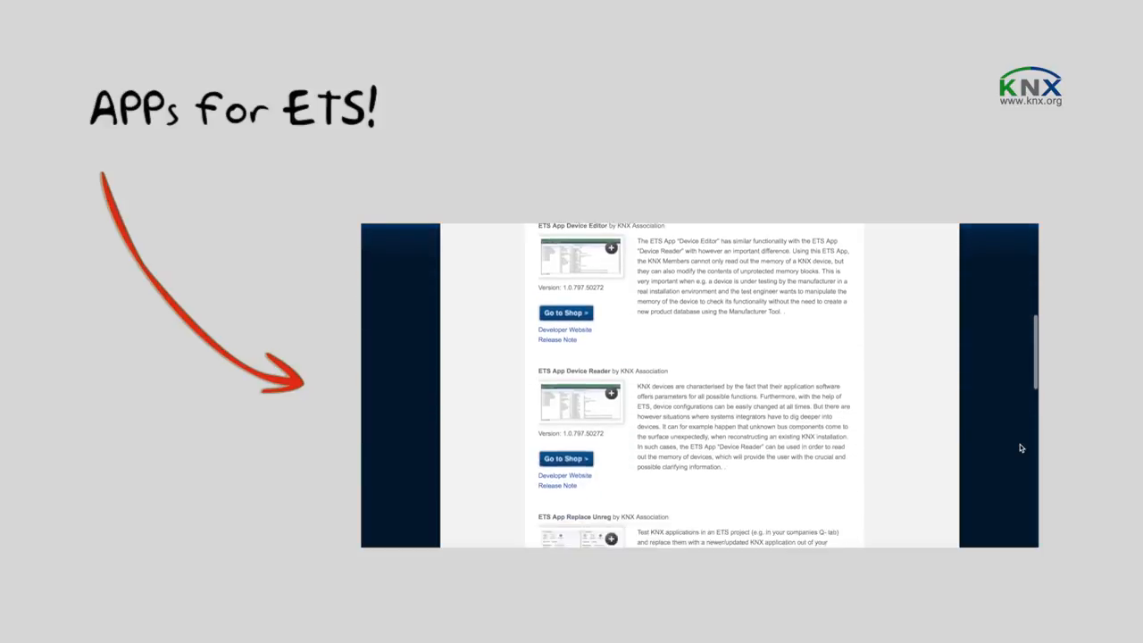
{"action": "scroll", "scroll_direction": "down", "scroll_amount": 3}
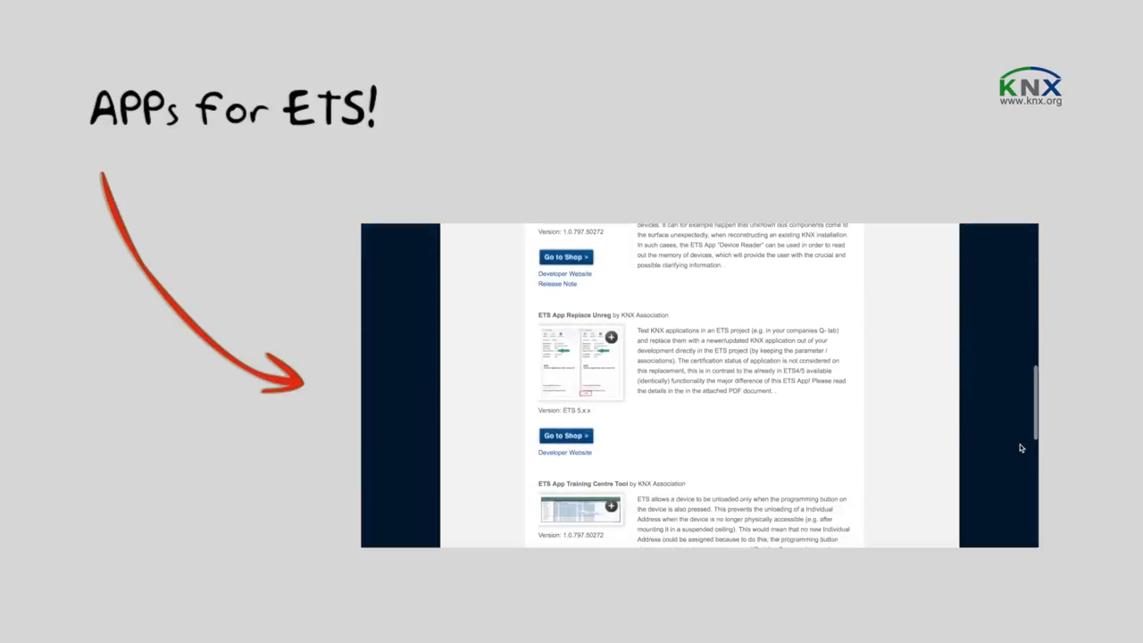
{"action": "scroll", "scroll_direction": "down", "scroll_amount": 3}
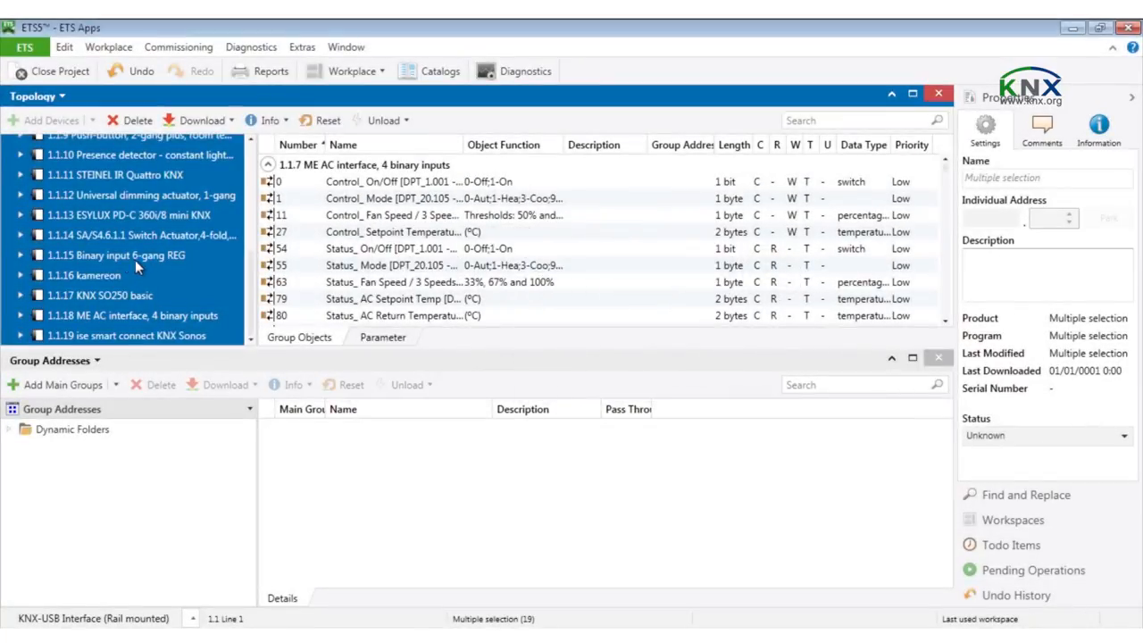
{"action": "right_click", "coordinate": [135, 264]}
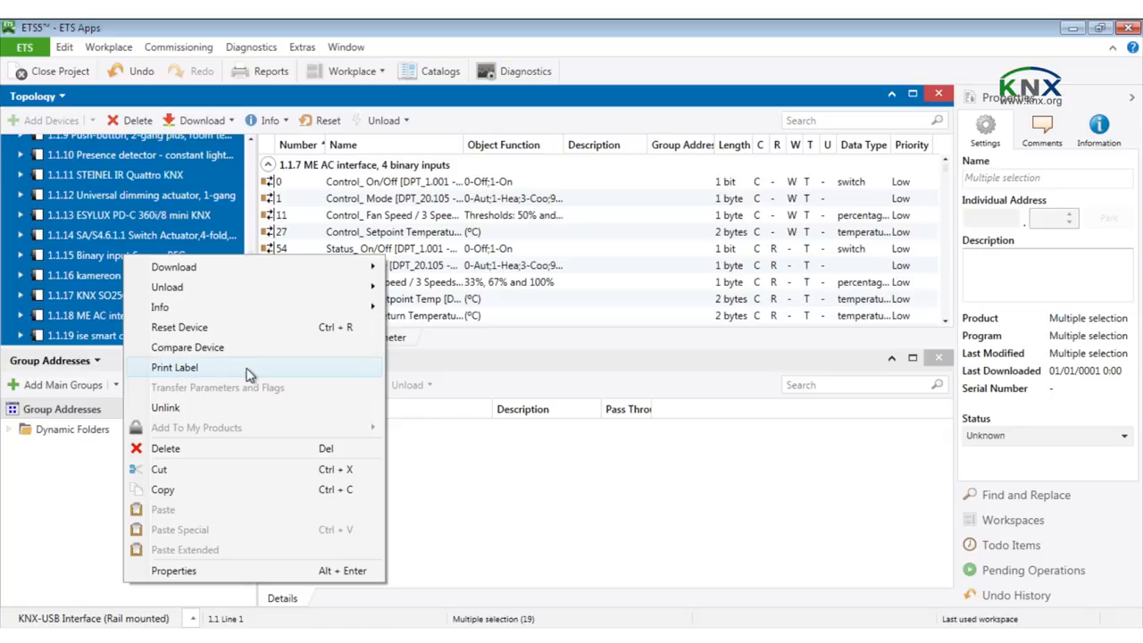
Print labels with one label per device, 0 skipped, using the AVERY Zweckform L4732.dot template.
{"action": "left_click", "coordinate": [174, 367]}
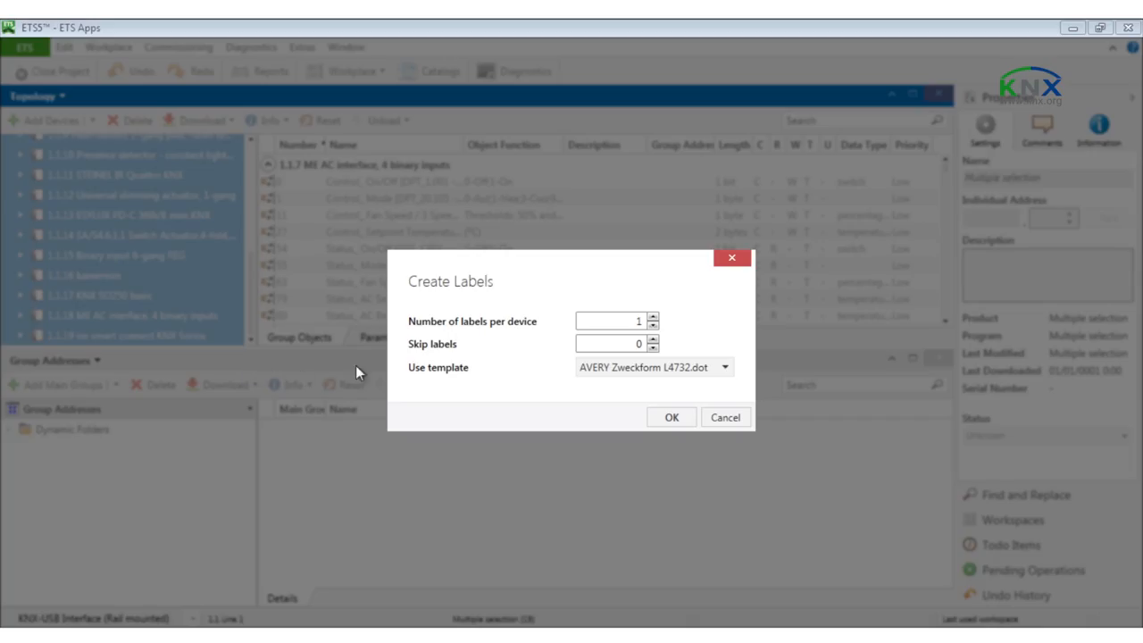
{"action": "mouse_move", "coordinate": [512, 344]}
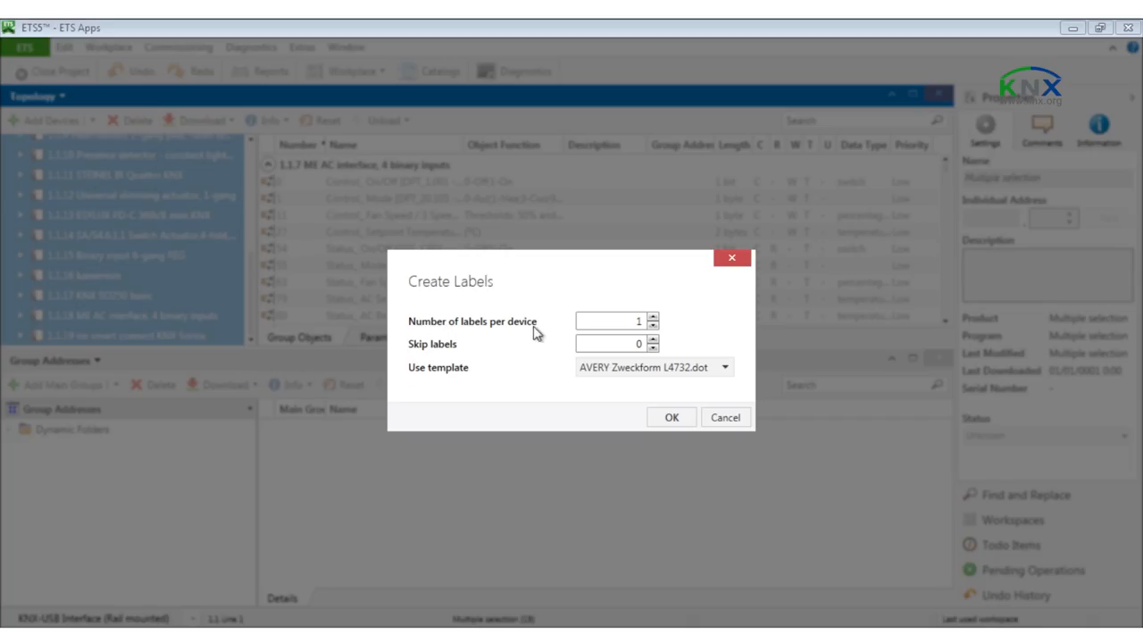
{"action": "left_click", "coordinate": [652, 317]}
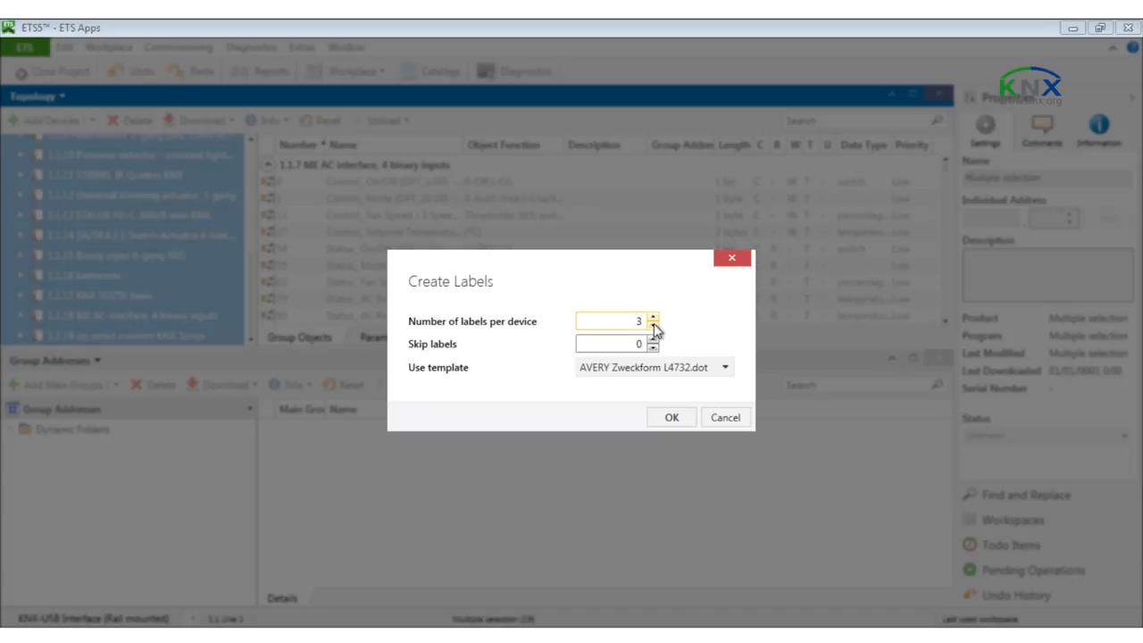
{"action": "left_click", "coordinate": [653, 326]}
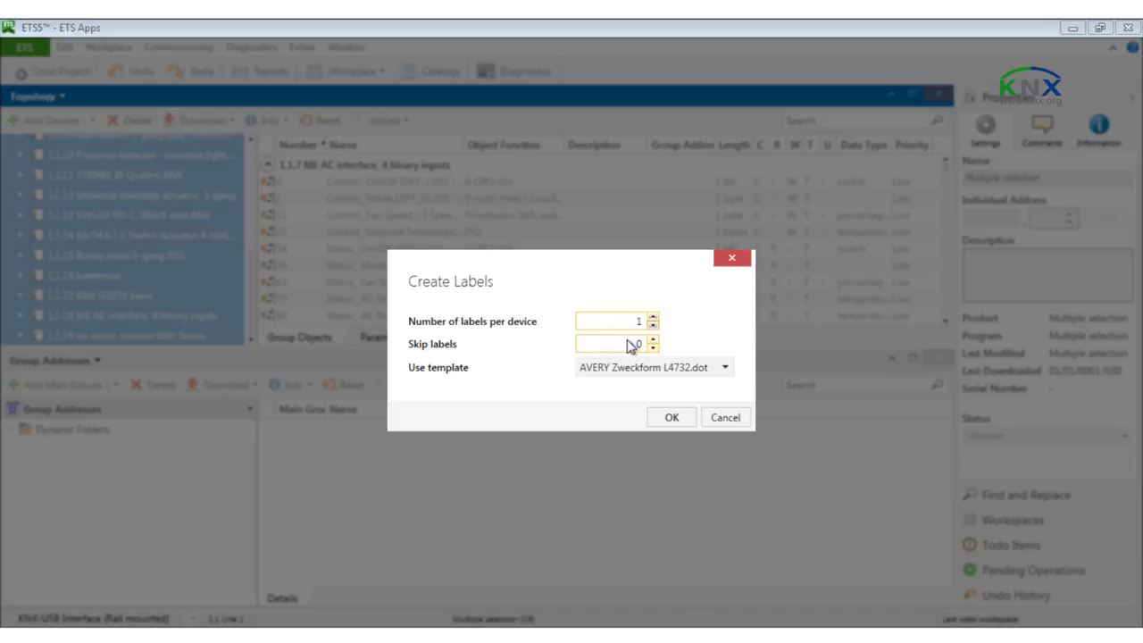
{"action": "left_click", "coordinate": [724, 367]}
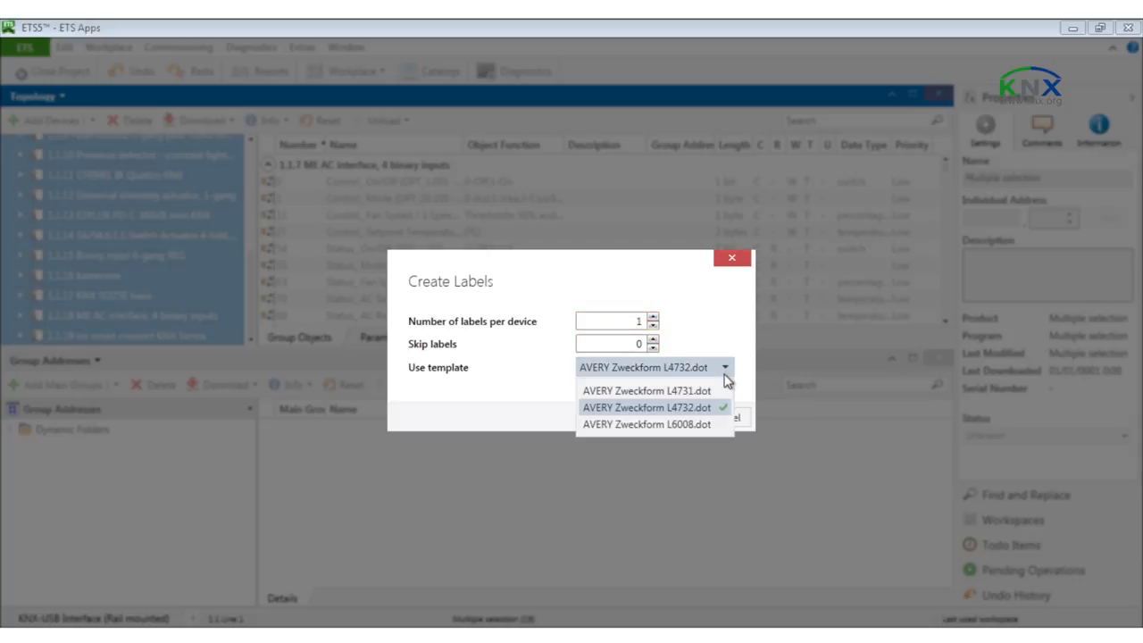
{"action": "mouse_move", "coordinate": [707, 411]}
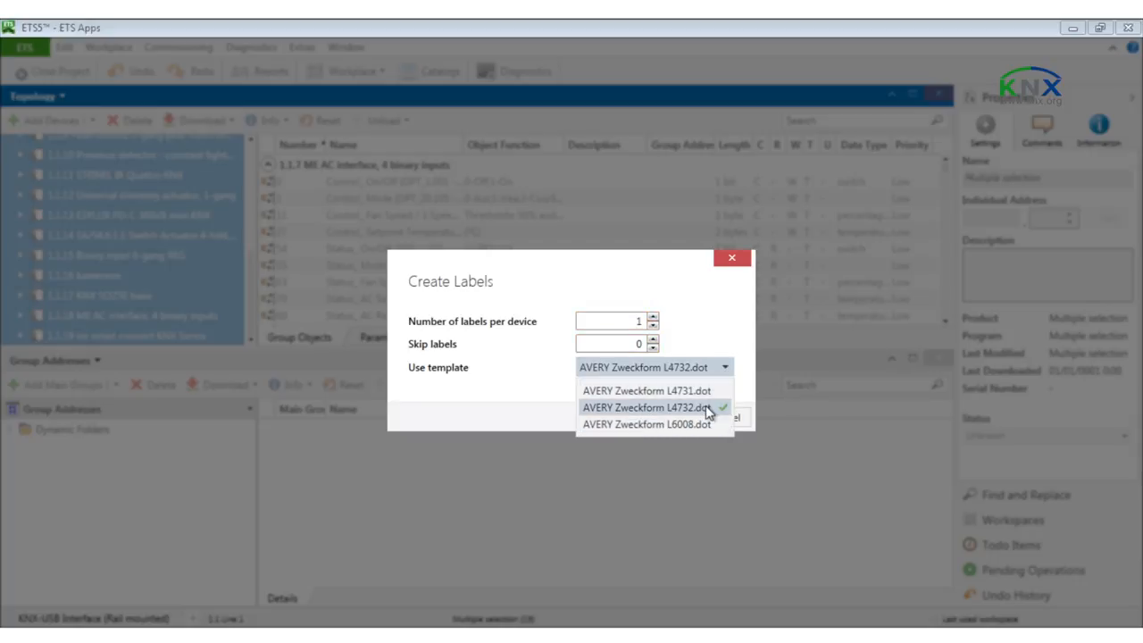
{"action": "left_click", "coordinate": [645, 407]}
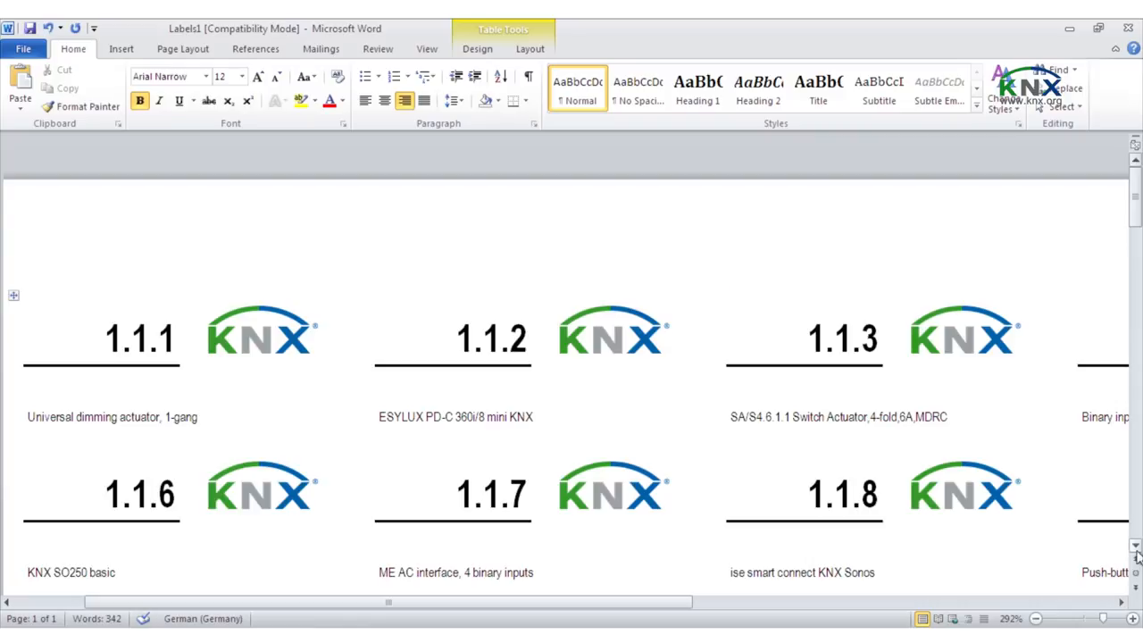
Scroll through the Labels1 document and select the address 1.1.7.
{"action": "scroll", "scroll_direction": "down", "scroll_amount": 3}
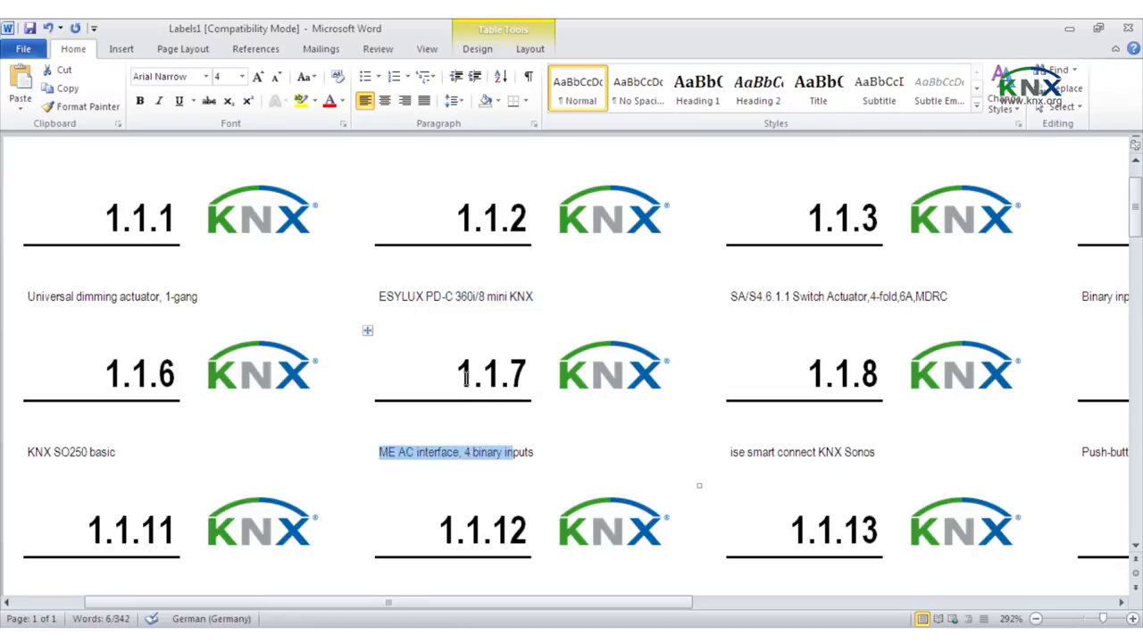
{"action": "double_click", "coordinate": [480, 368]}
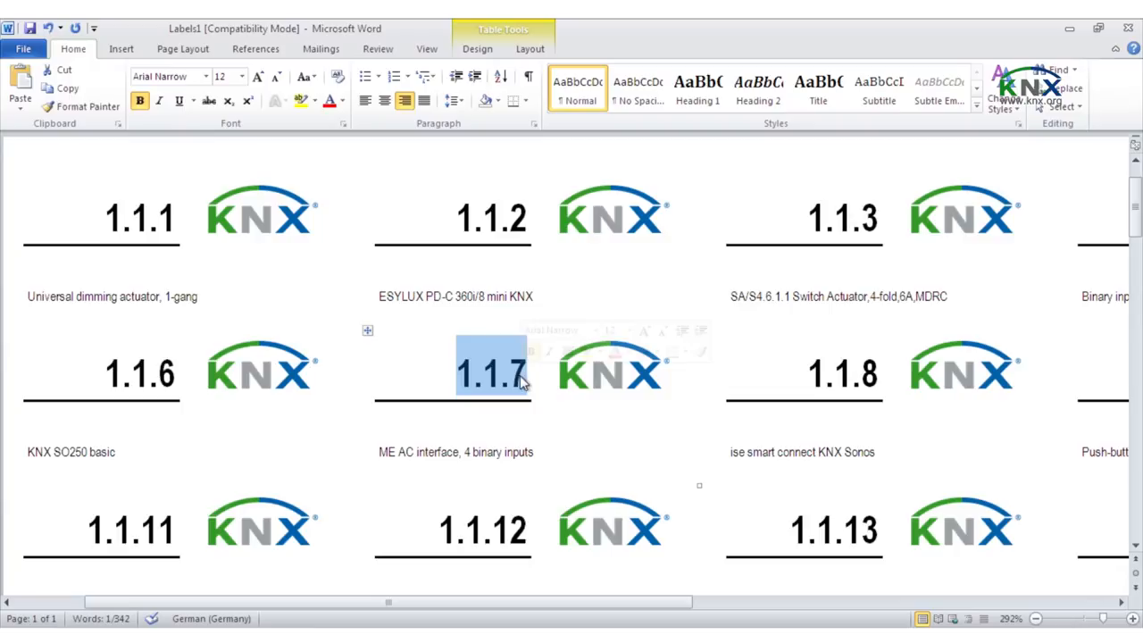